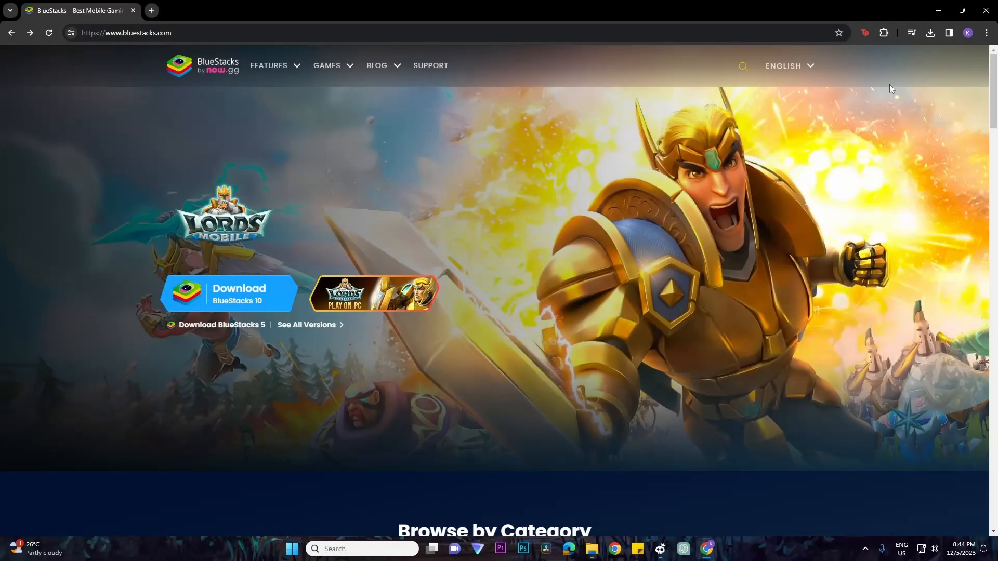
mouse_move(512, 142)
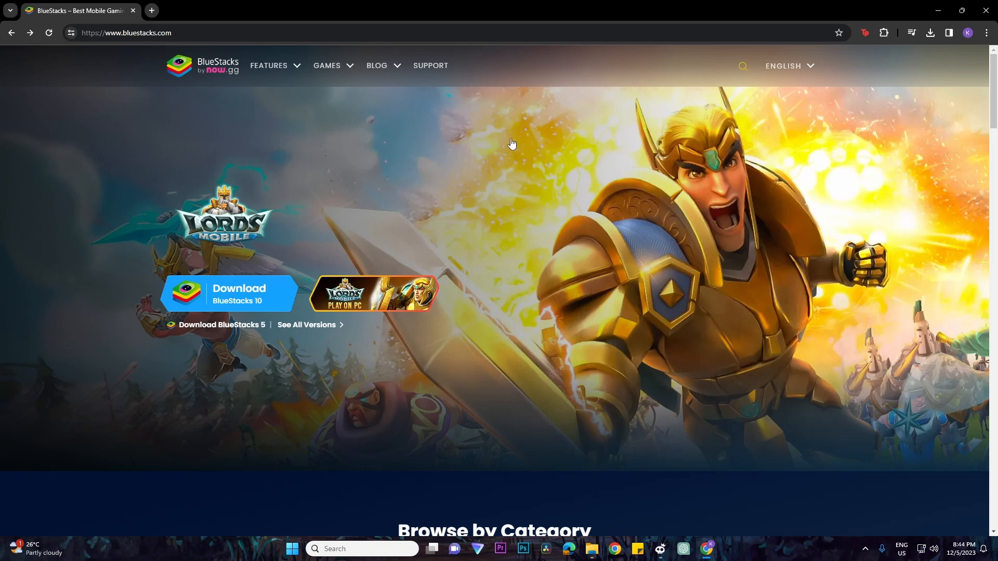
- Download the BlueStacks 10 installer from bluestacks.com
click(229, 294)
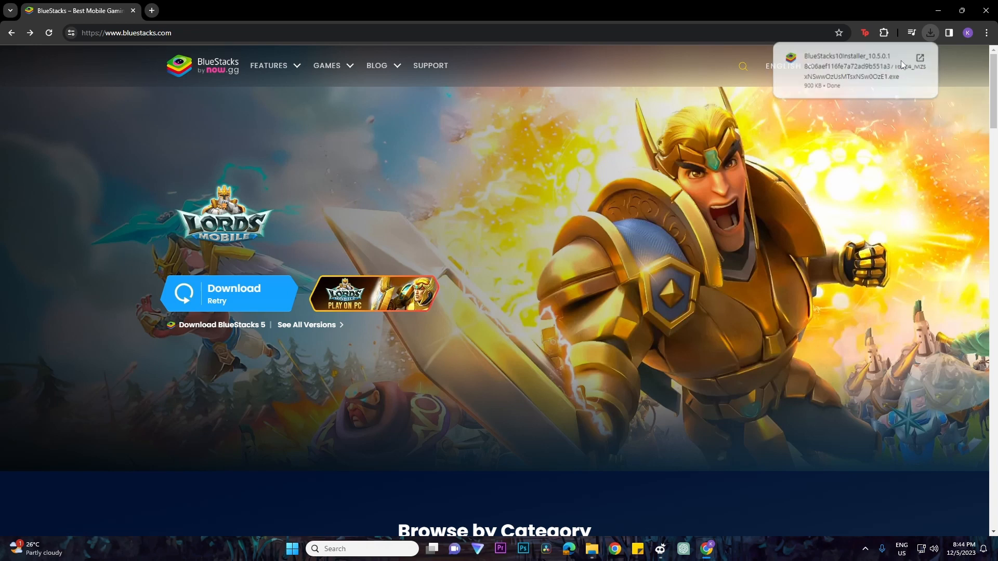
click(919, 58)
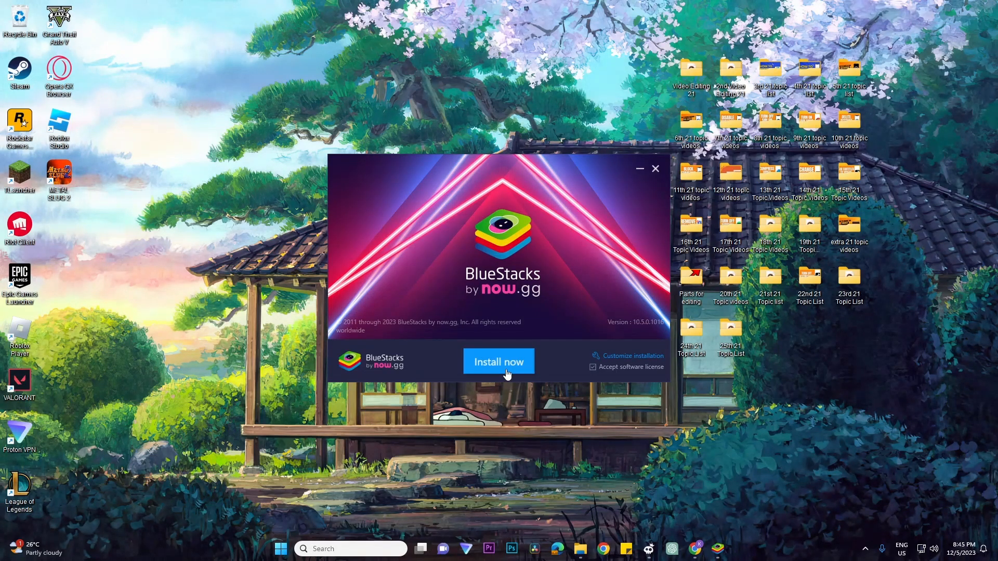
- Run the BlueStacks installation with 'Install now' until it completes
click(498, 362)
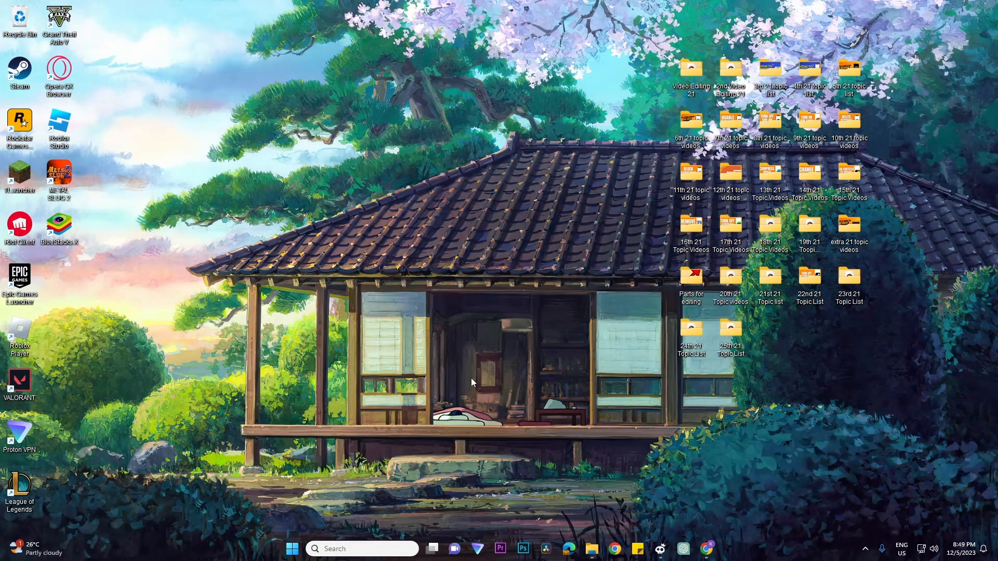
- Launch BlueStacks X from its new desktop shortcut
double_click(59, 227)
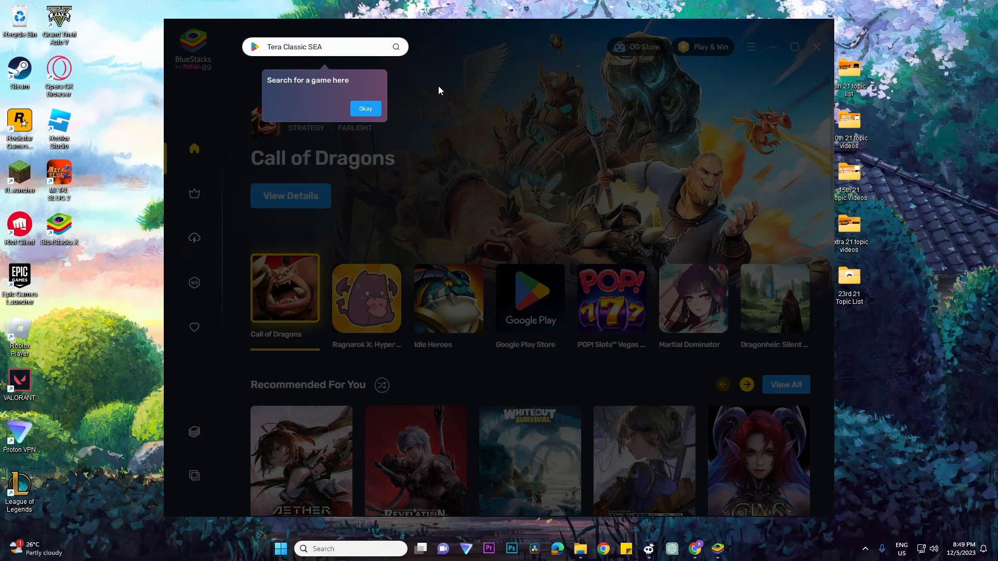
- Dismiss the search and App Player tips, then go to the game search page
click(365, 108)
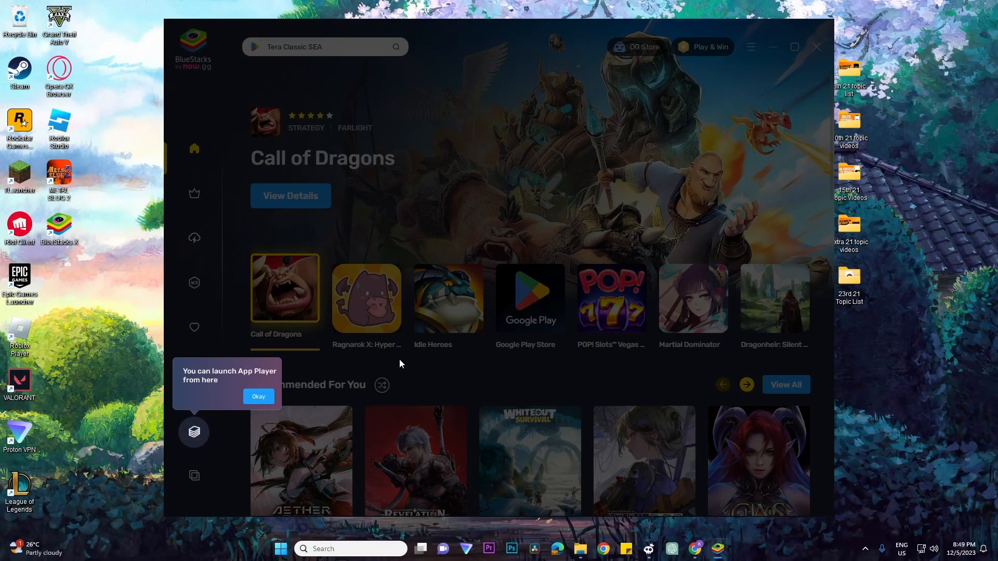
click(258, 396)
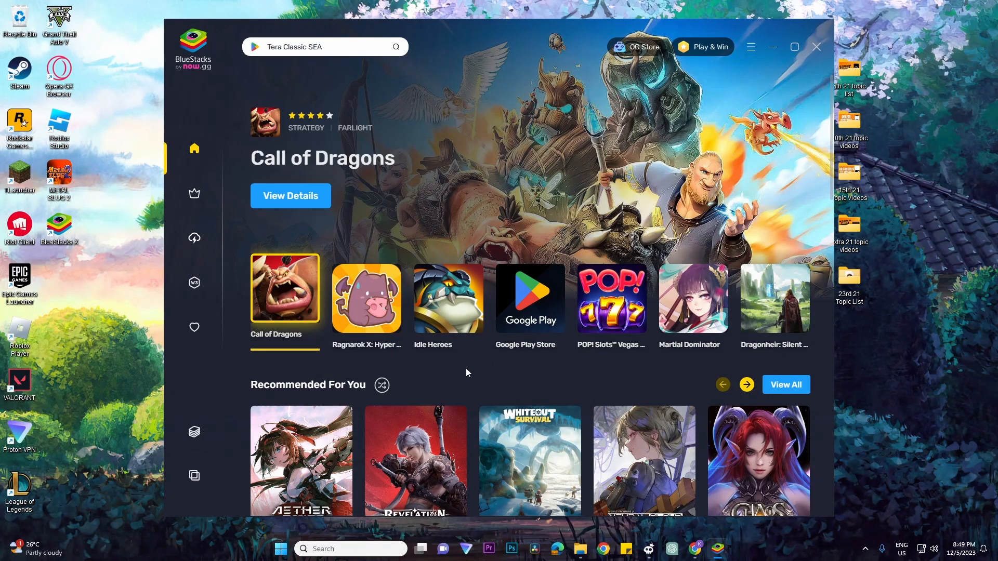
click(529, 298)
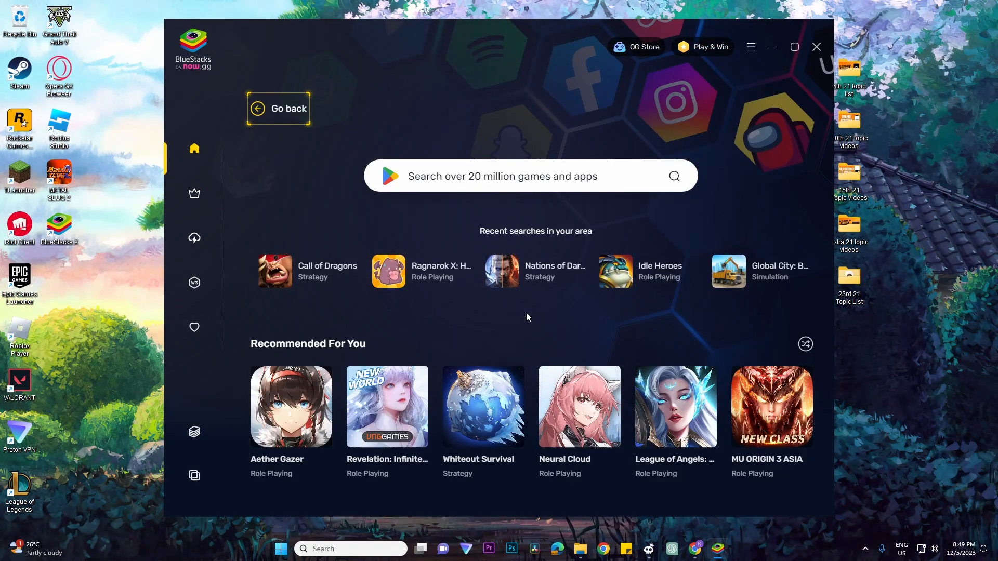
- Search BlueStacks for 'clash of clans'
click(522, 177)
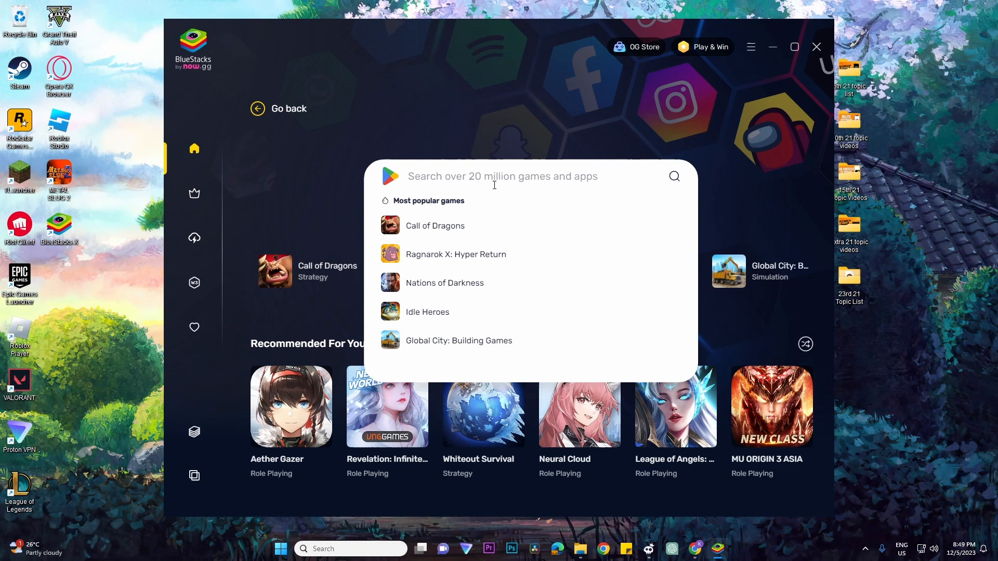
text(clash of clans)
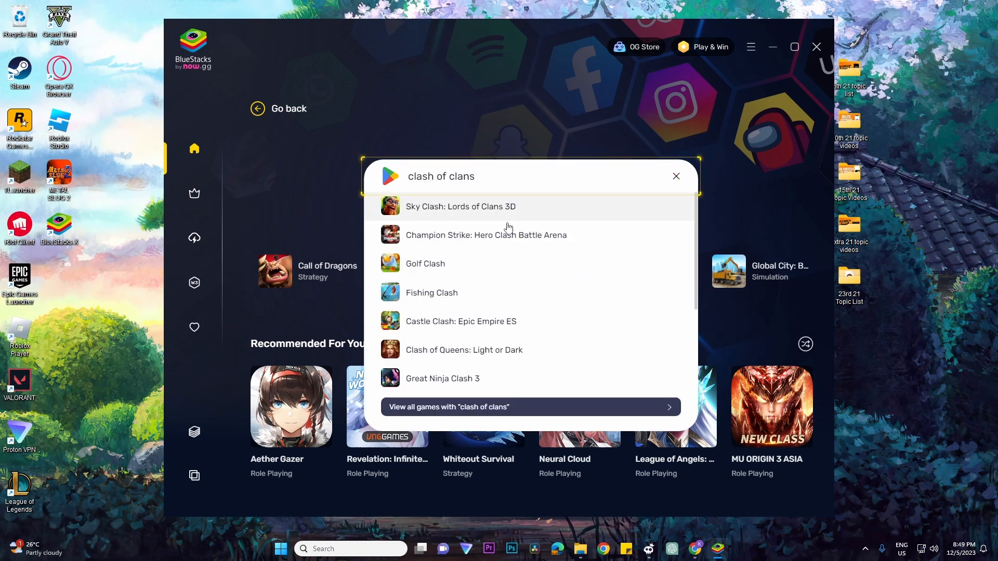
mouse_move(518, 254)
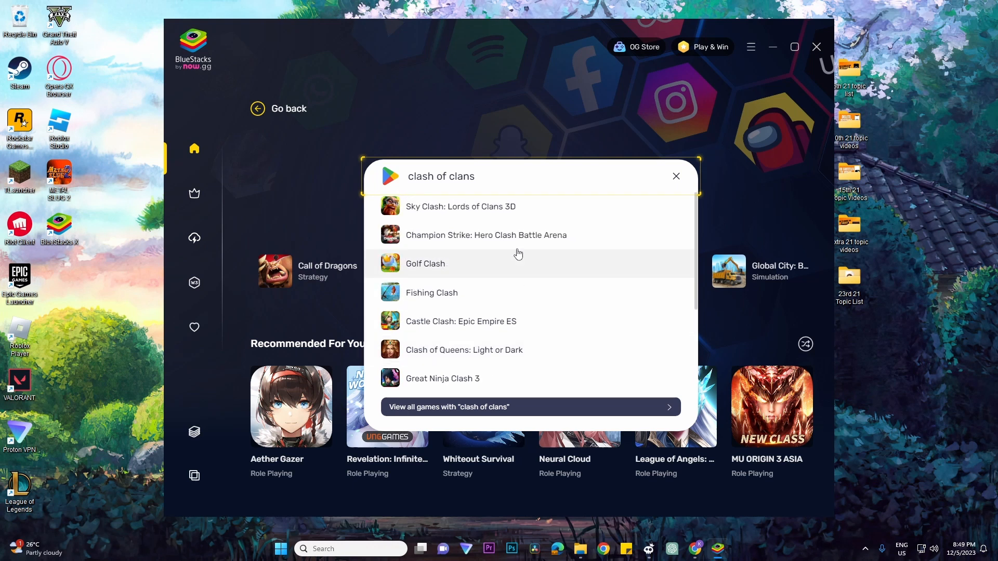